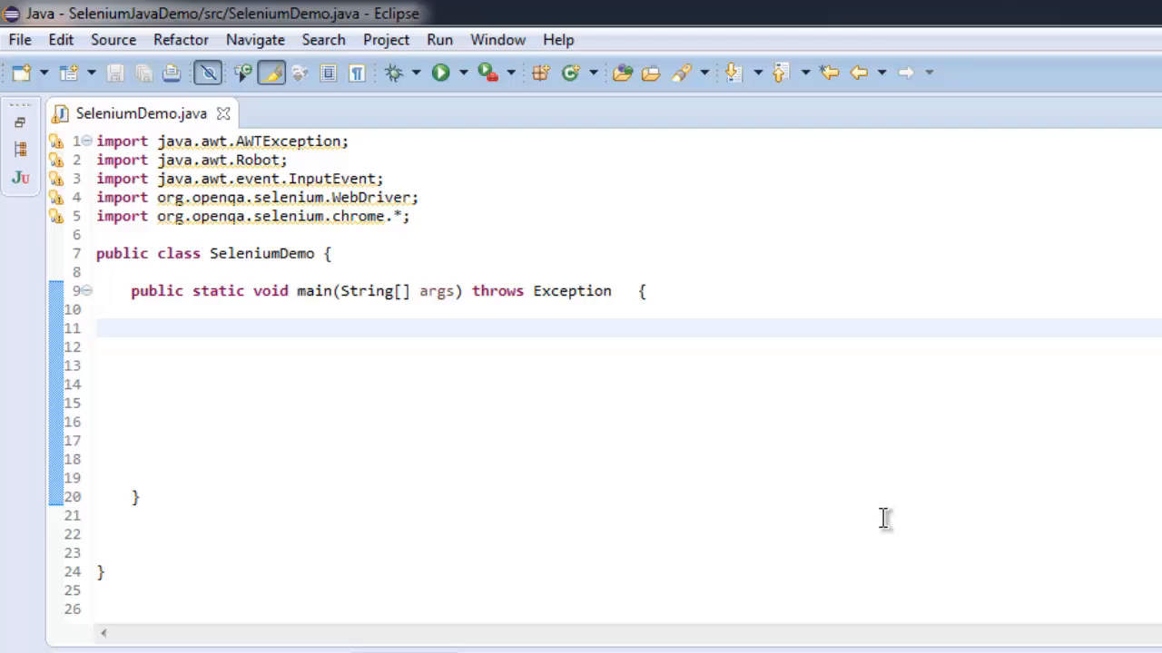
{"action": "mouse_move", "coordinate": [365, 172]}
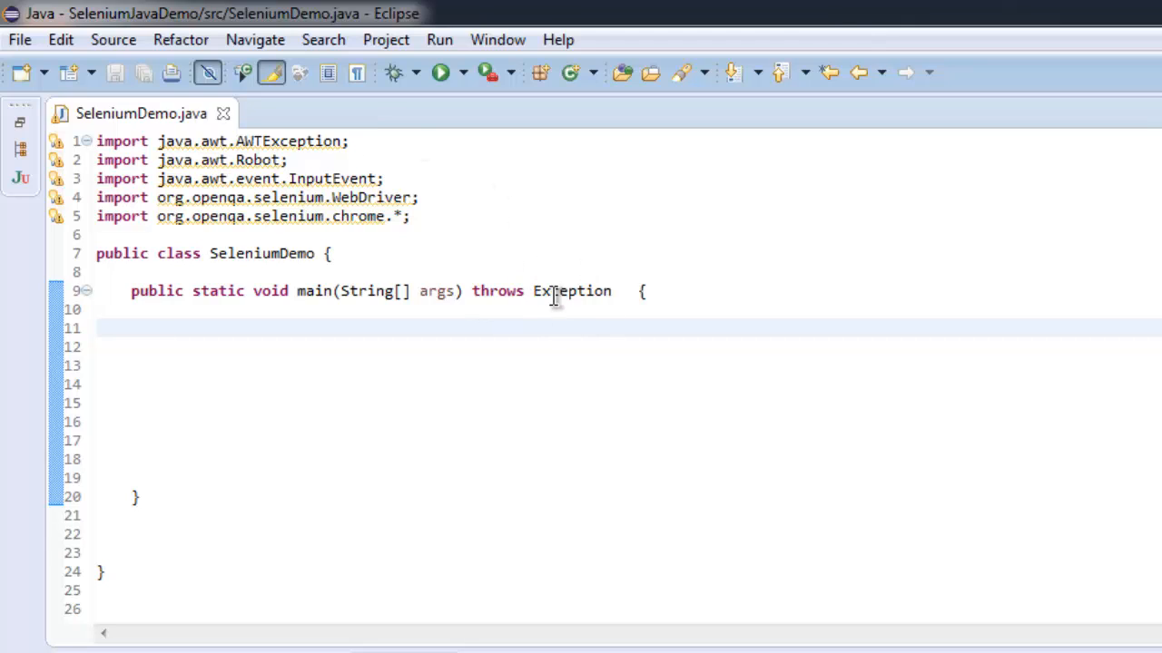
- Declare WebDriver driver = new ChromeDriver(); inside main
{"action": "left_click", "coordinate": [167, 328]}
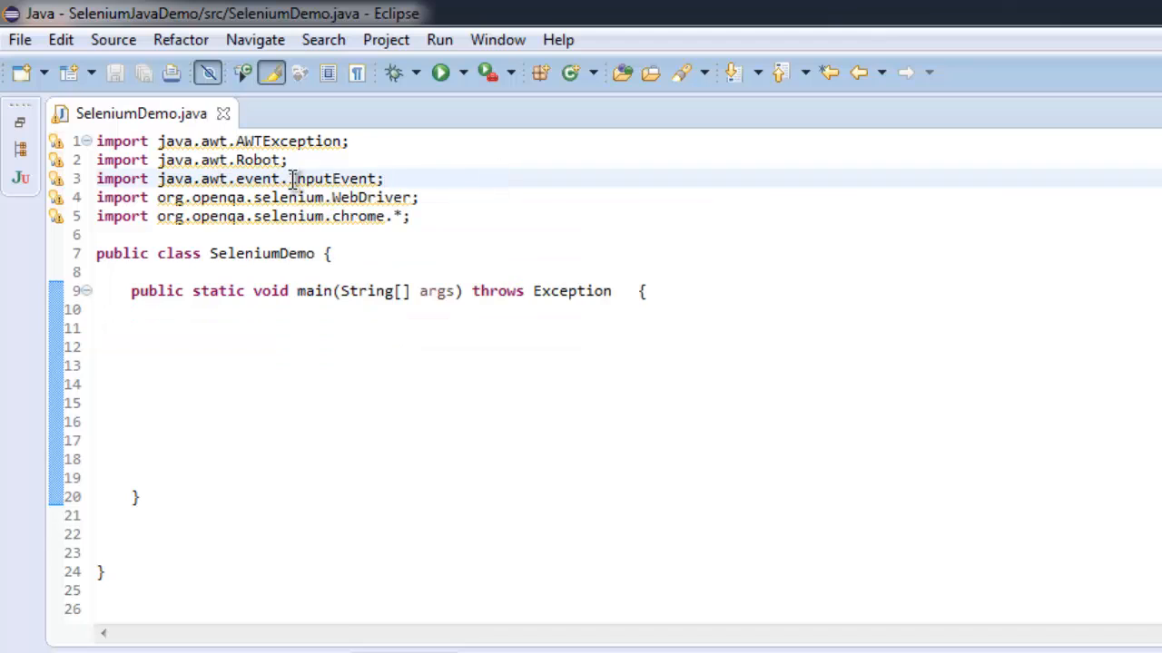
{"action": "mouse_move", "coordinate": [381, 197]}
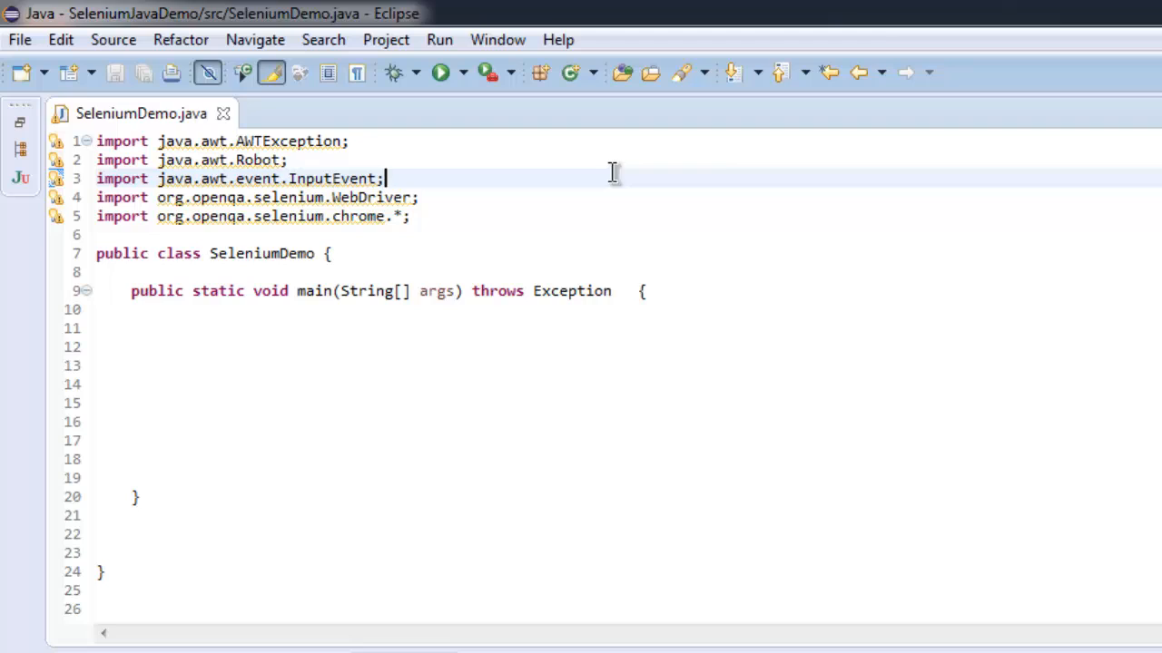
{"action": "mouse_move", "coordinate": [548, 198]}
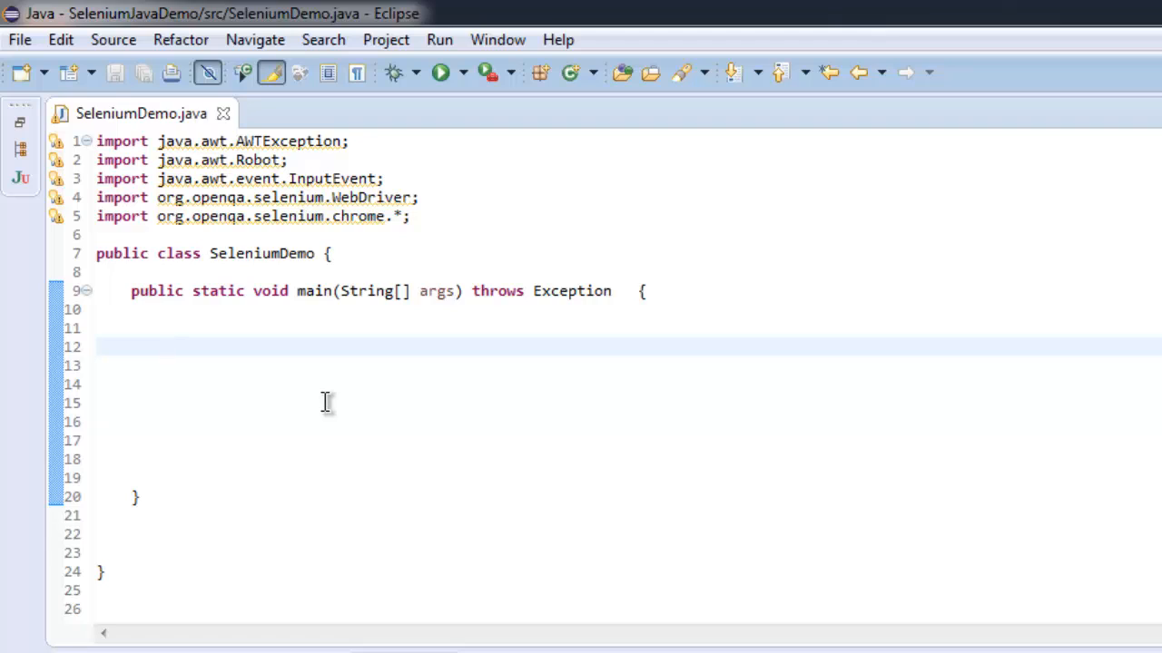
{"action": "type", "text": "WebDriver"}
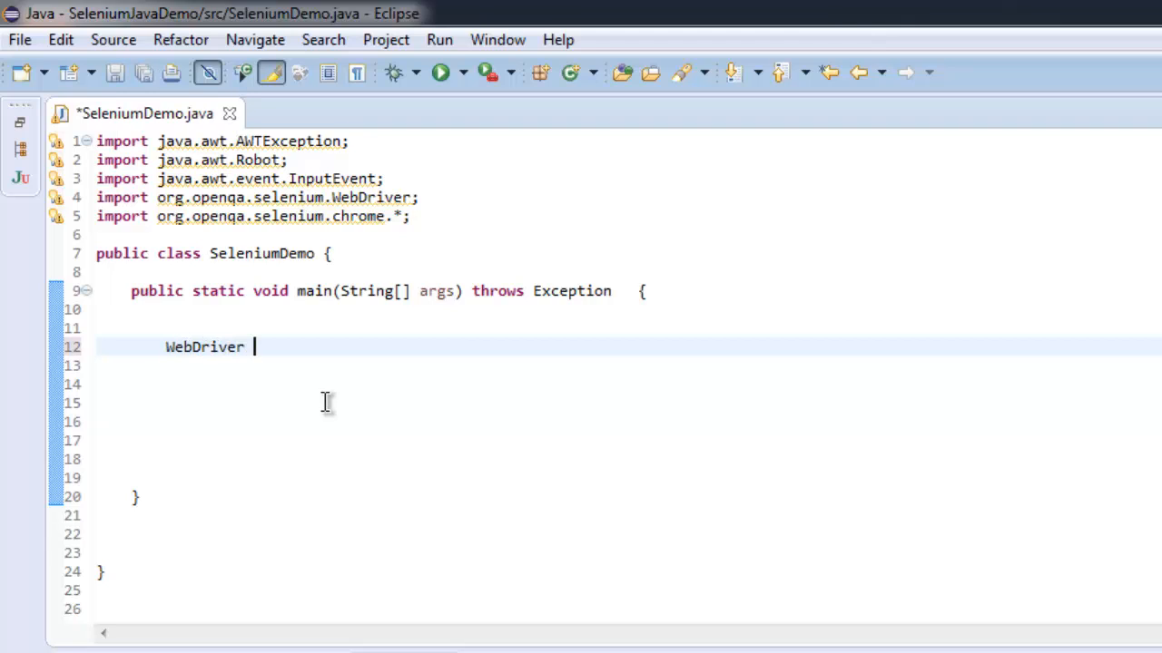
{"action": "type", "text": "driver"}
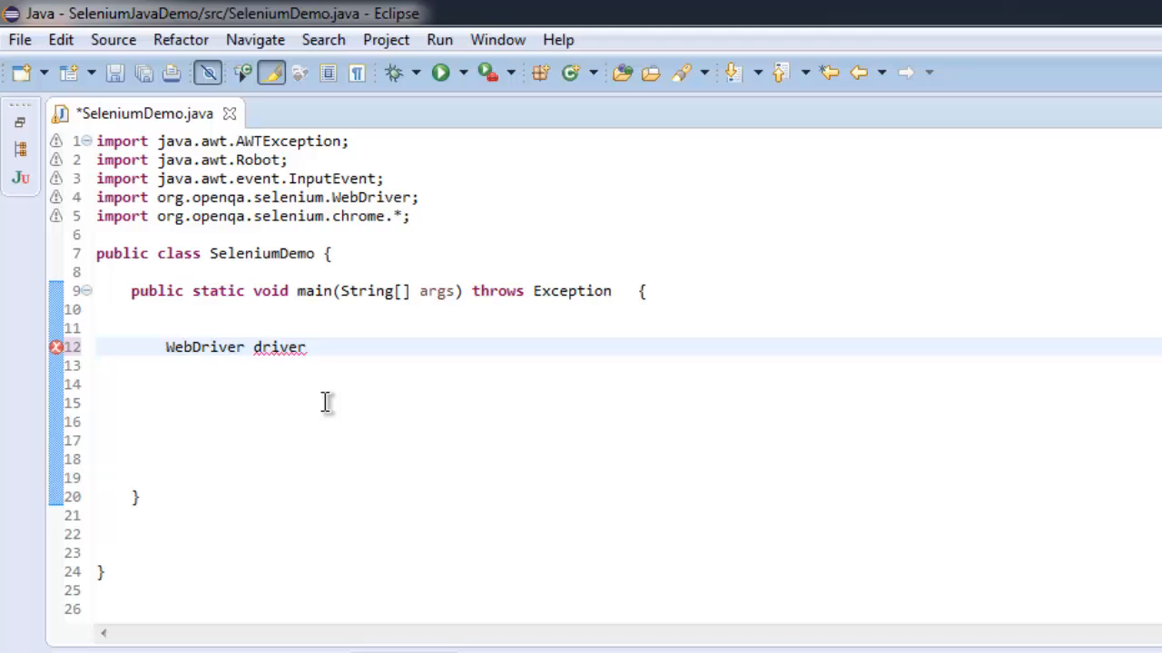
{"action": "left_click", "coordinate": [306, 347]}
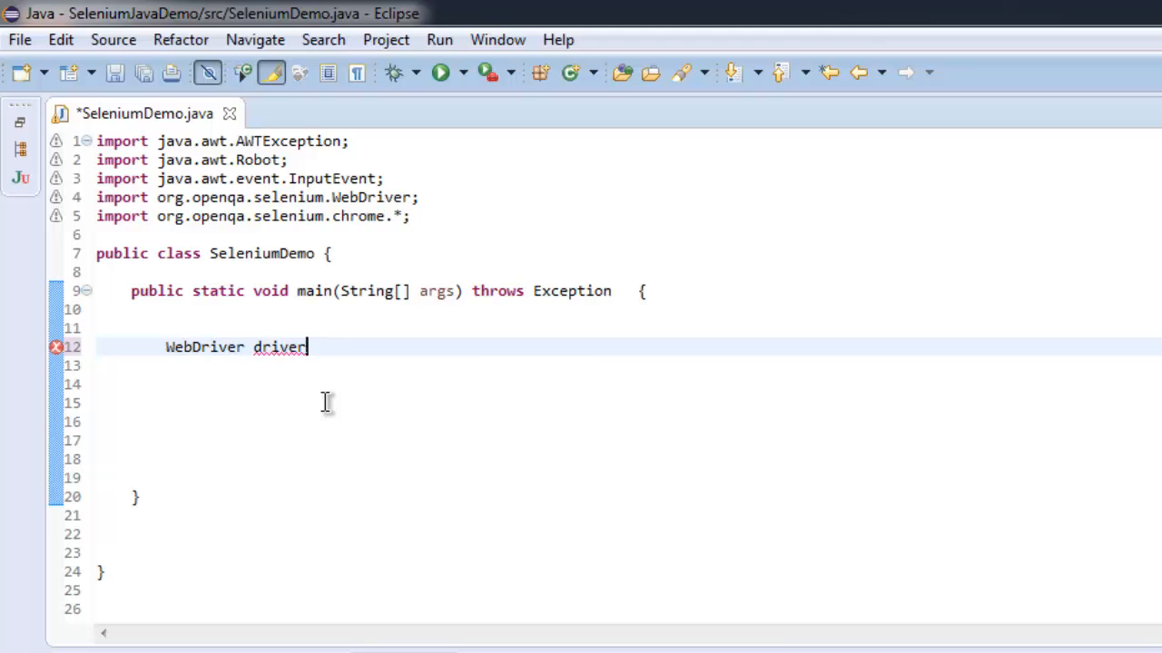
{"action": "type", "text": "= new"}
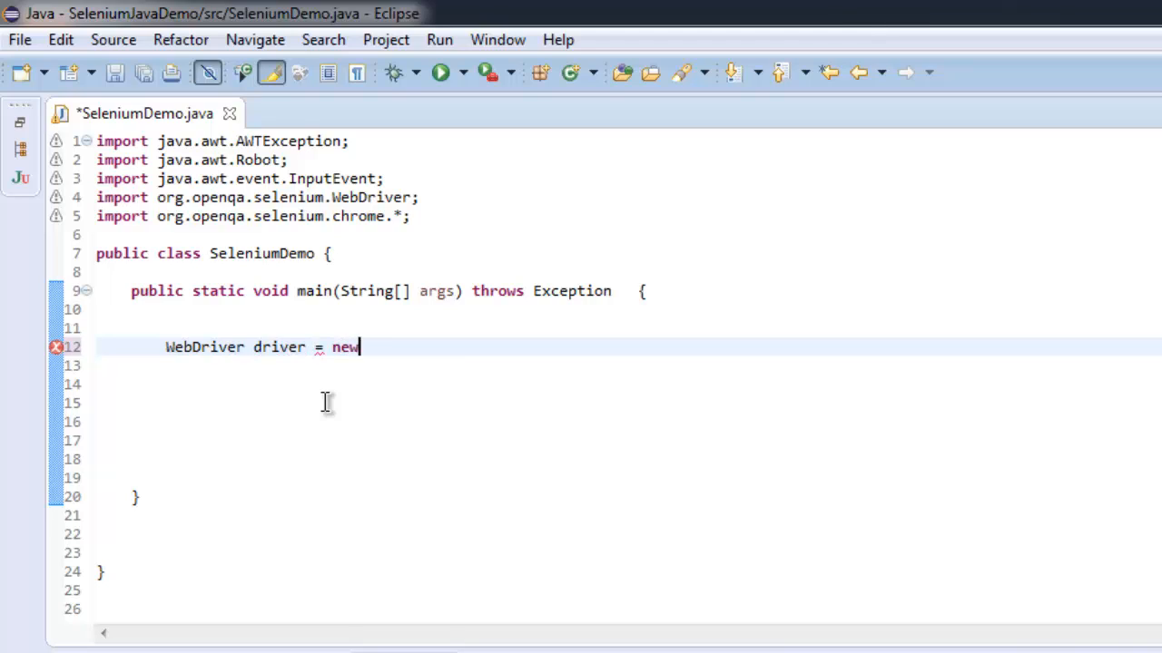
{"action": "type", "text": "ChromeD"}
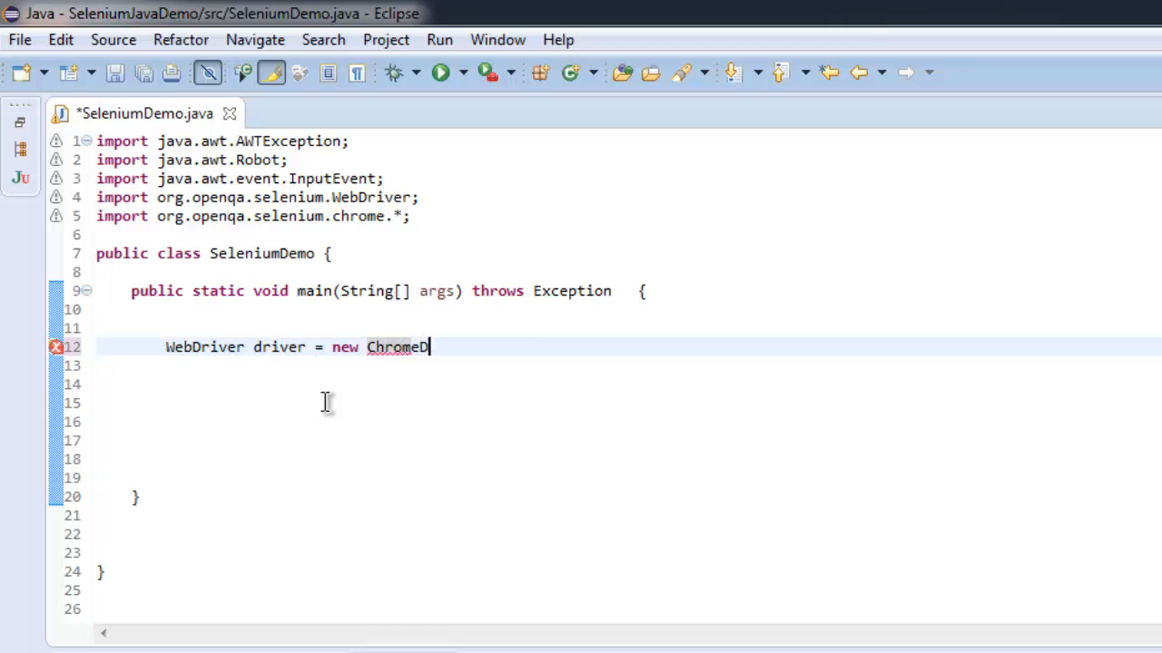
{"action": "type", "text": "river()"}
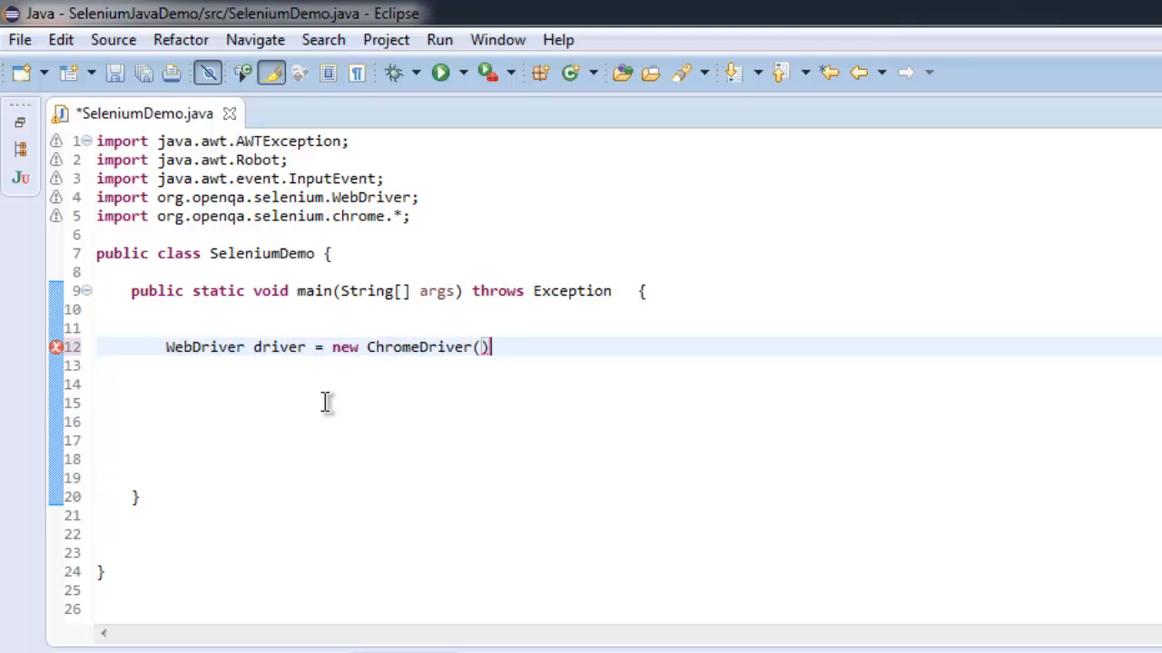
{"action": "type", "text": ";"}
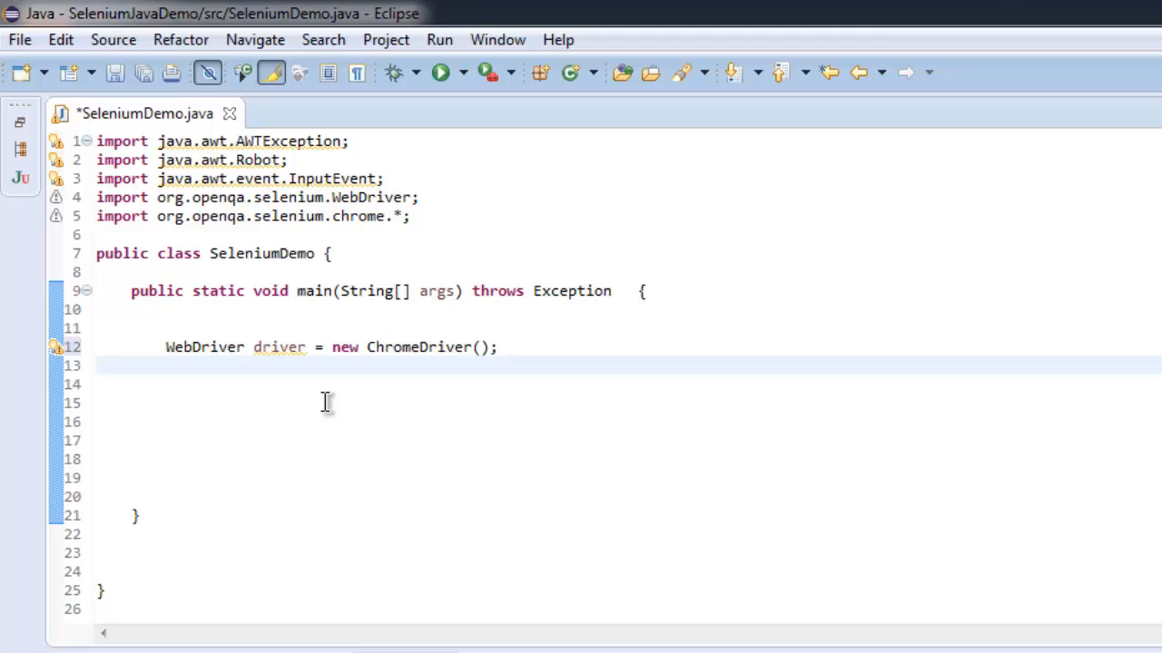
- Declare Robot r = new Robot(); below it and save the file
{"action": "type", "text": "Robot"}
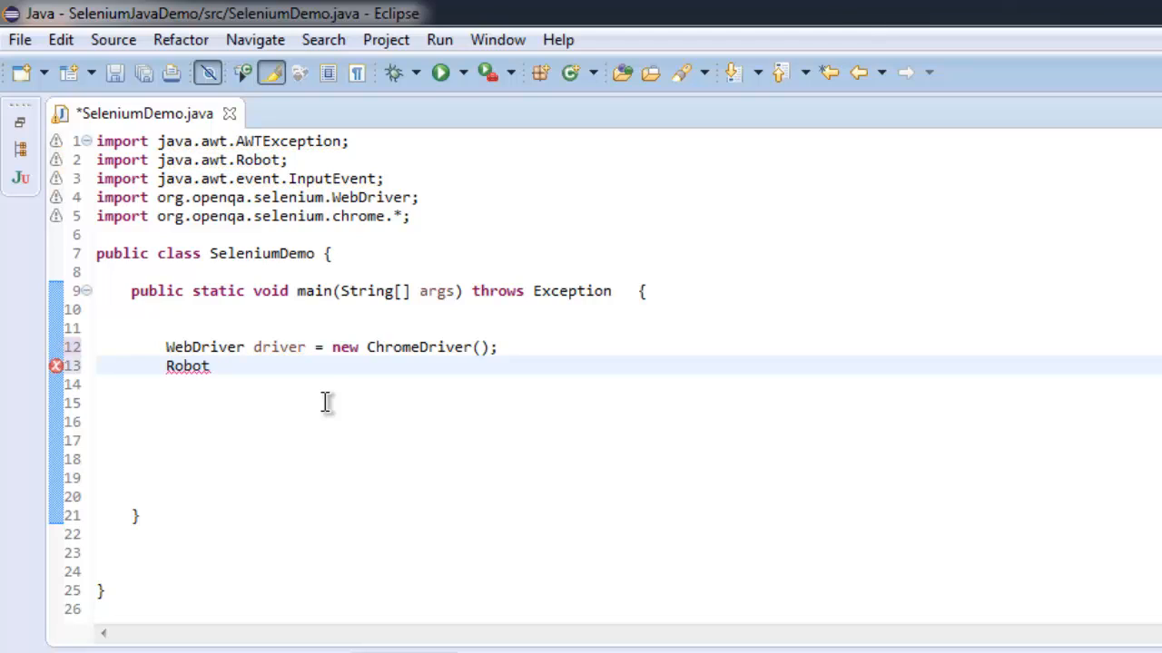
{"action": "type", "text": "r = new"}
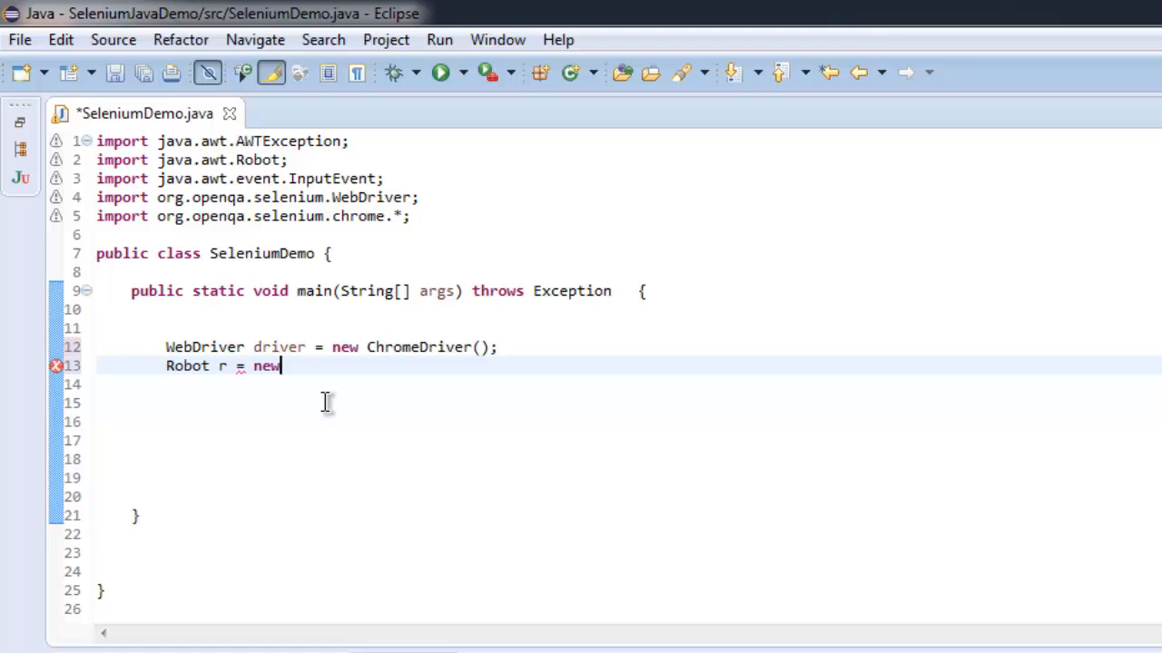
{"action": "type", "text": "Robot"}
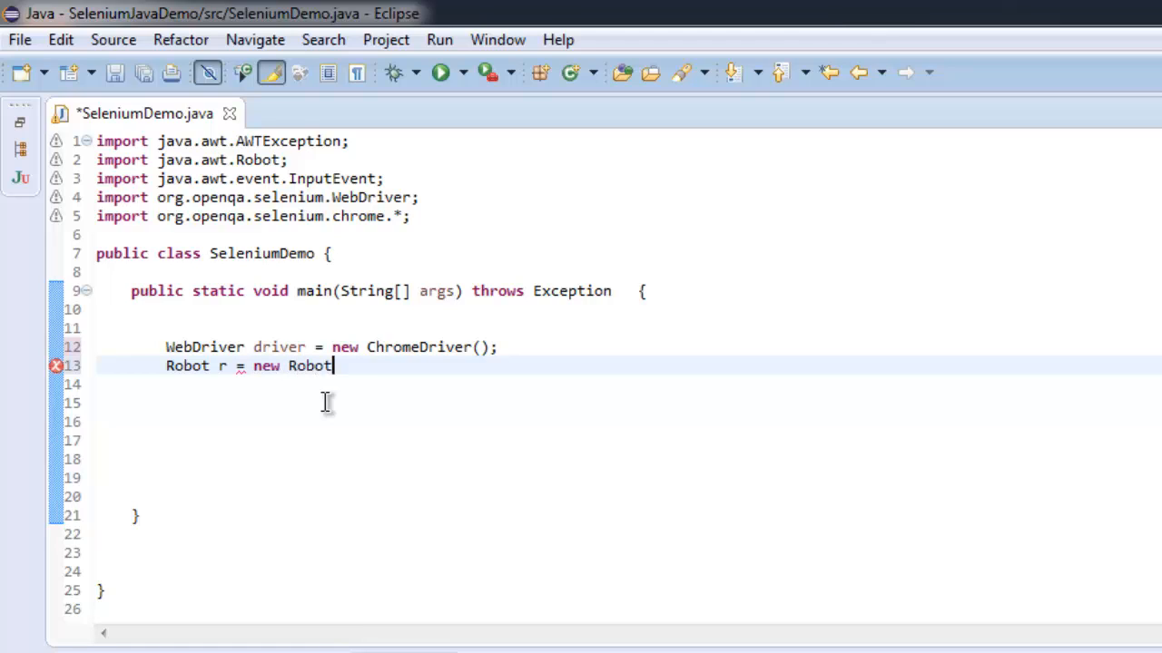
{"action": "type", "text": "();"}
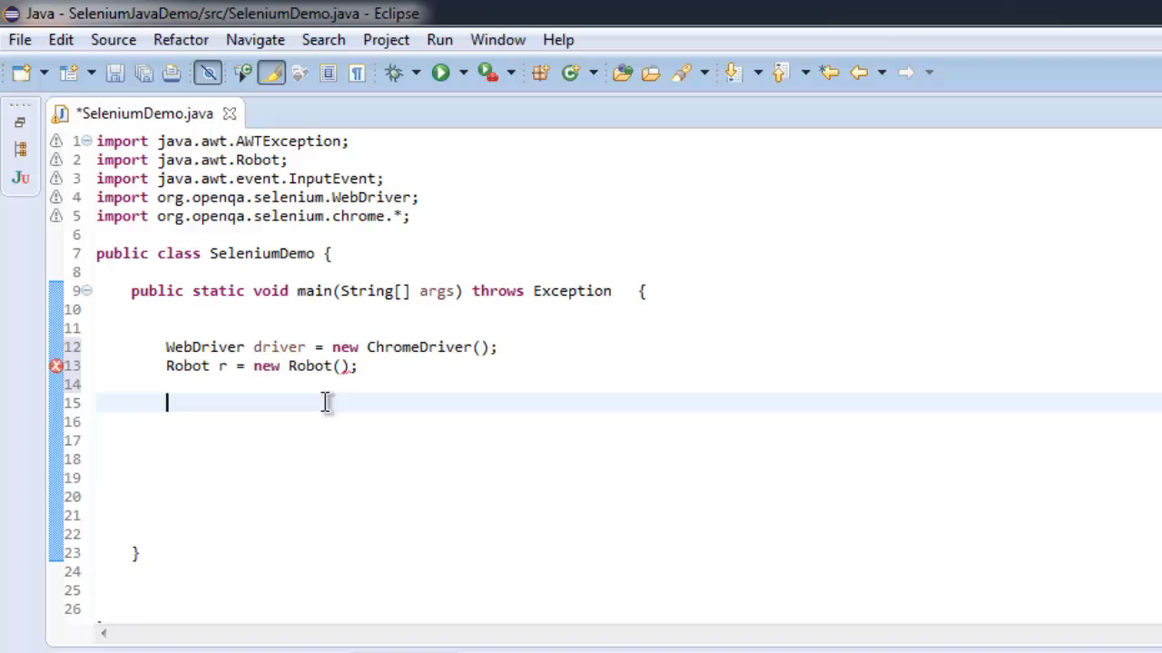
{"action": "key", "text": "ctrl+s"}
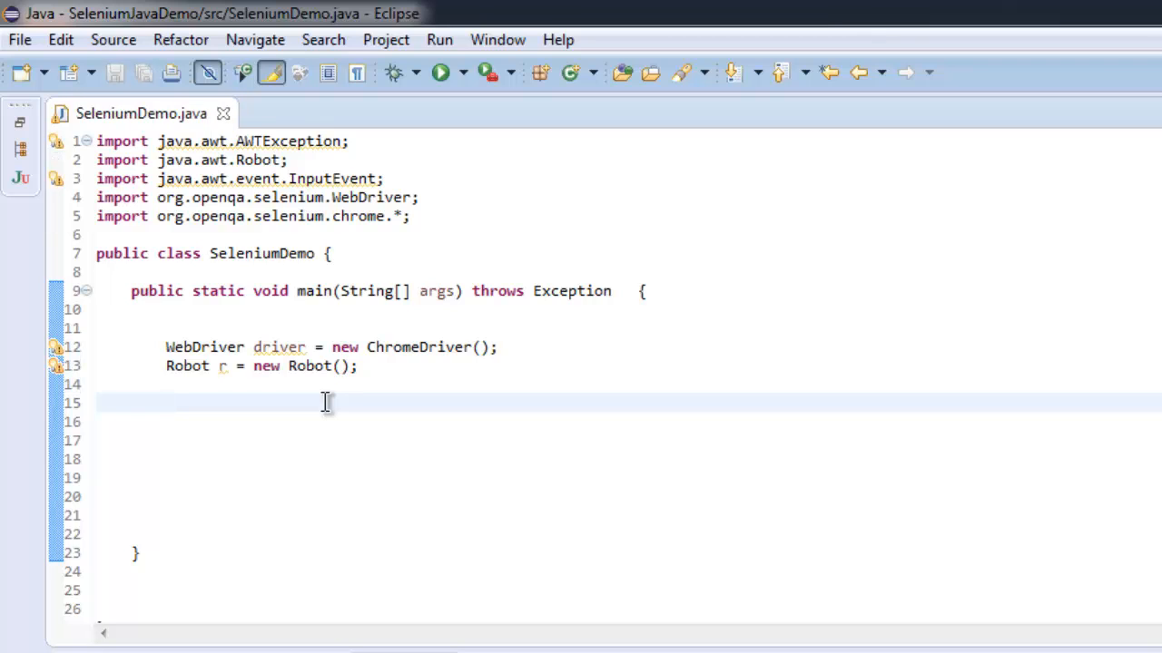
{"action": "type", "text": "driver.get(arg0);"}
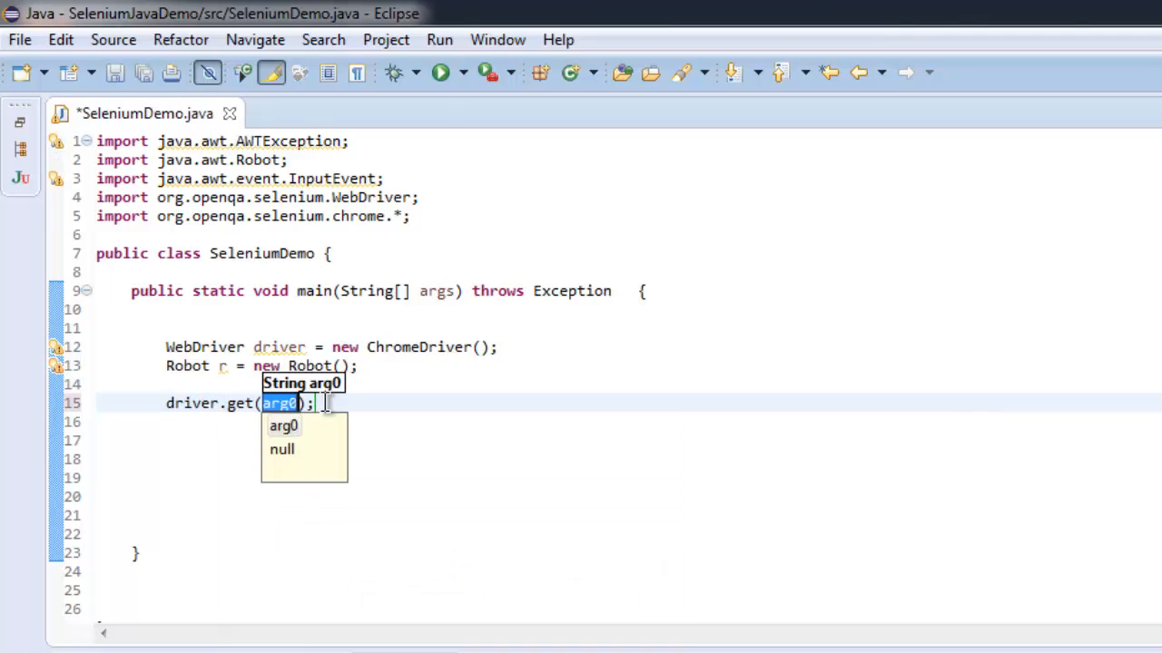
{"action": "type", "text": "\"http://e"}
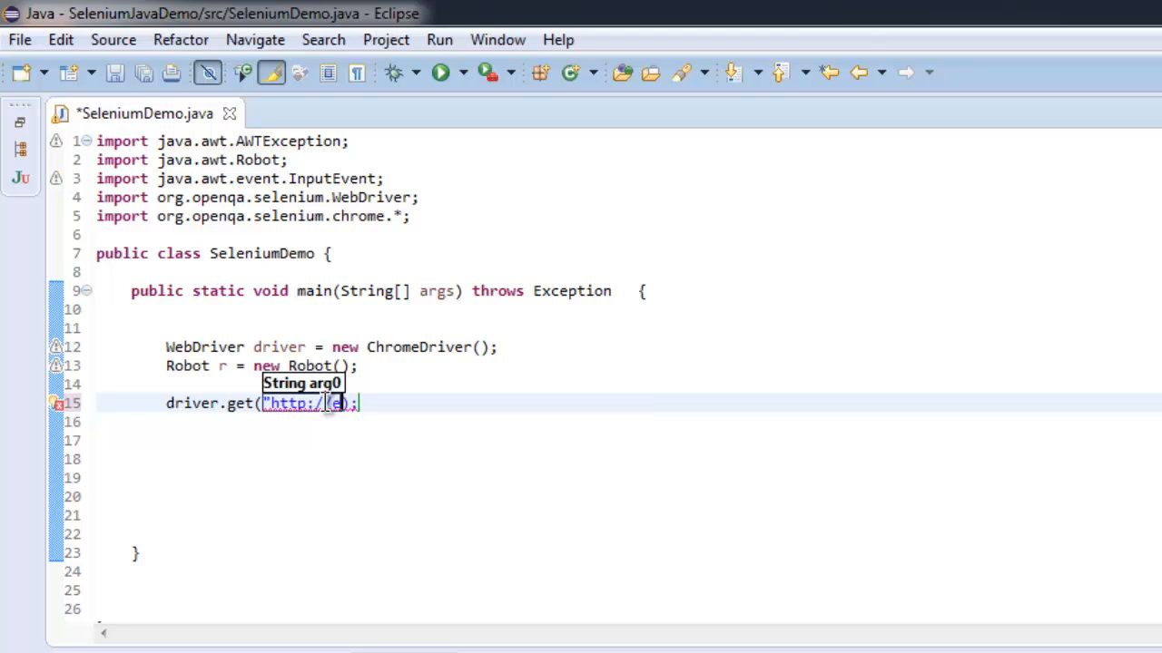
{"action": "type", "text": "en.wikipedia.org"}
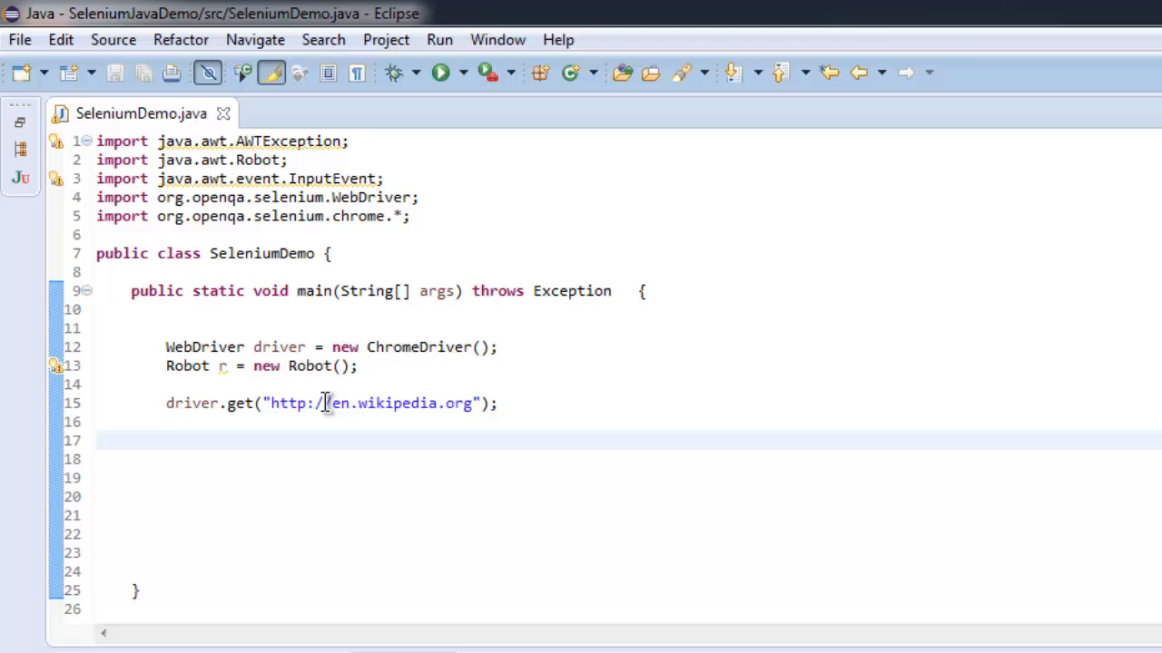
{"action": "type", "text": "r."}
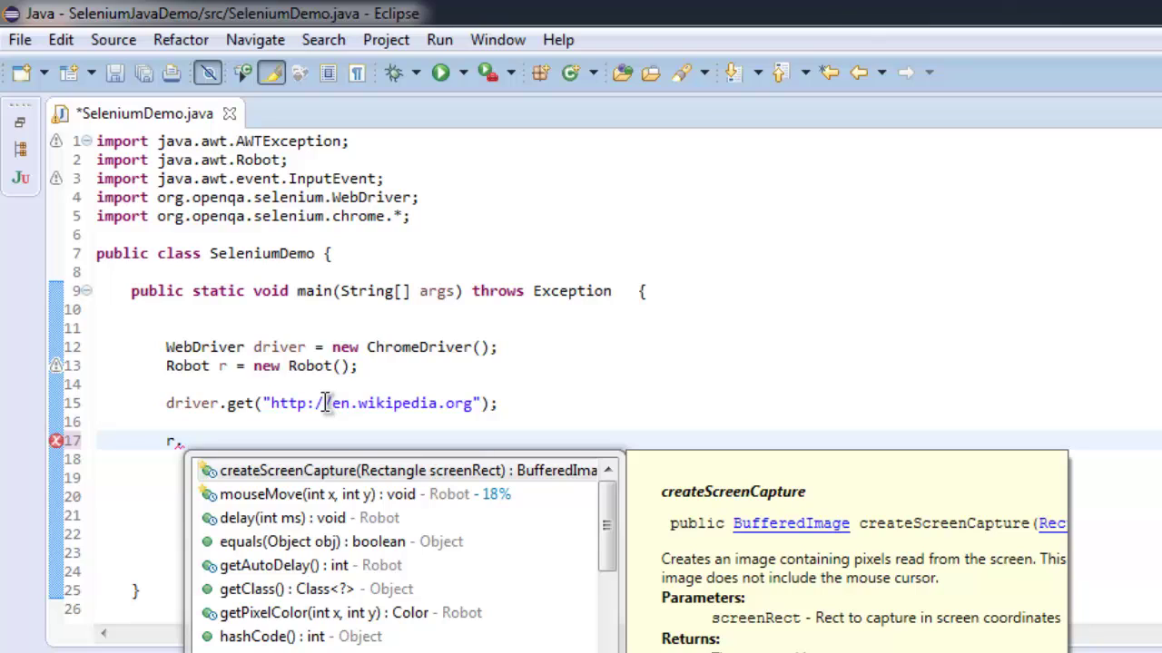
- Write r.mousePress(InputEvent.BUTTON3_MASK); using content assist for the right-button mask
{"action": "type", "text": "m"}
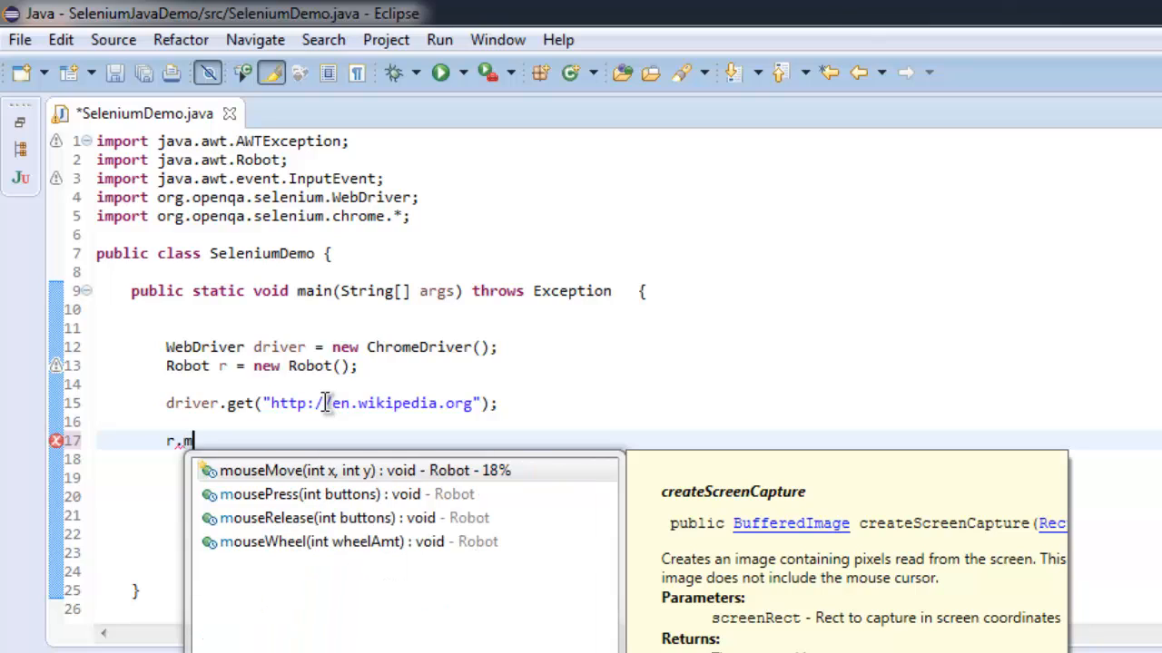
{"action": "type", "text": "ou"}
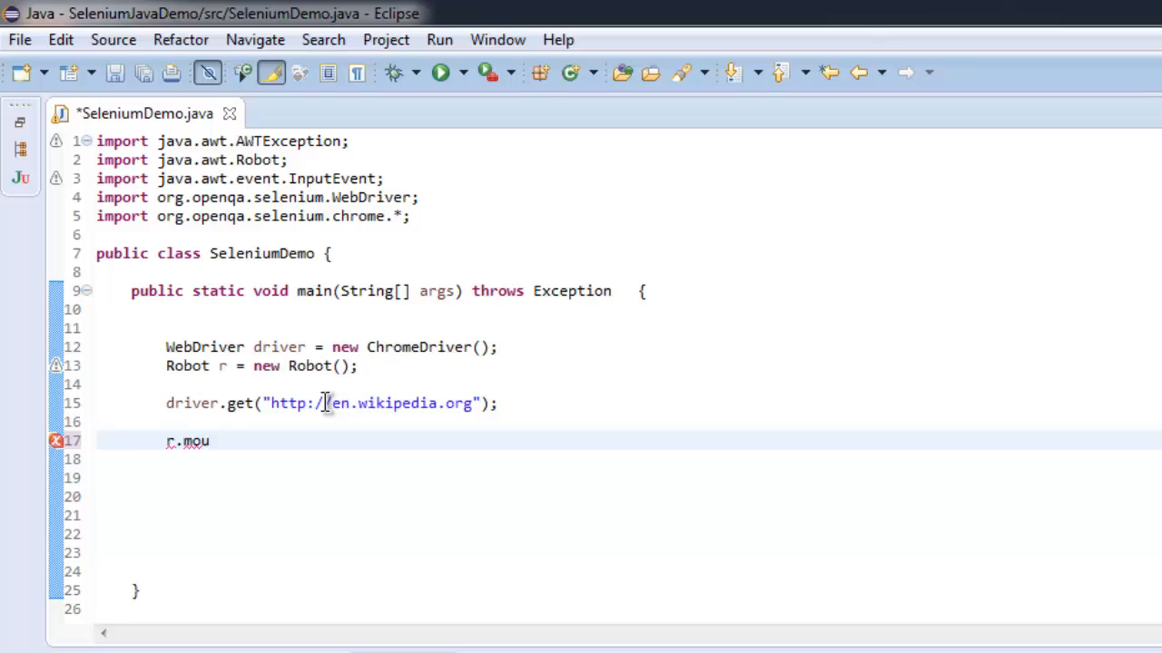
{"action": "type", "text": "sePress"}
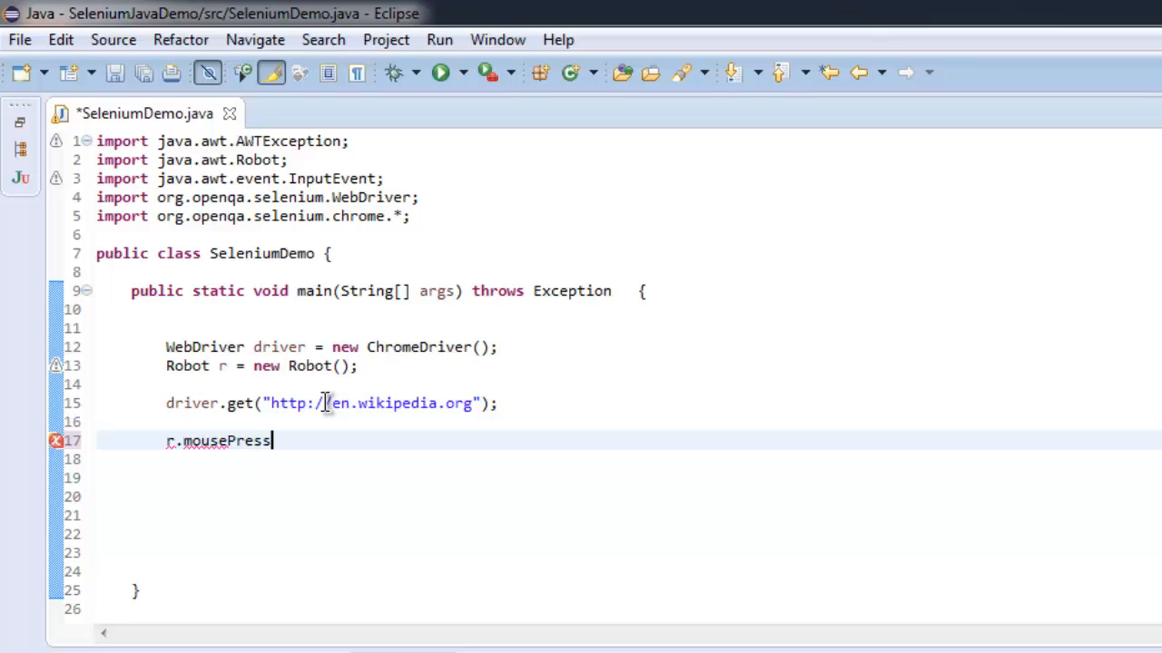
{"action": "type", "text": "()"}
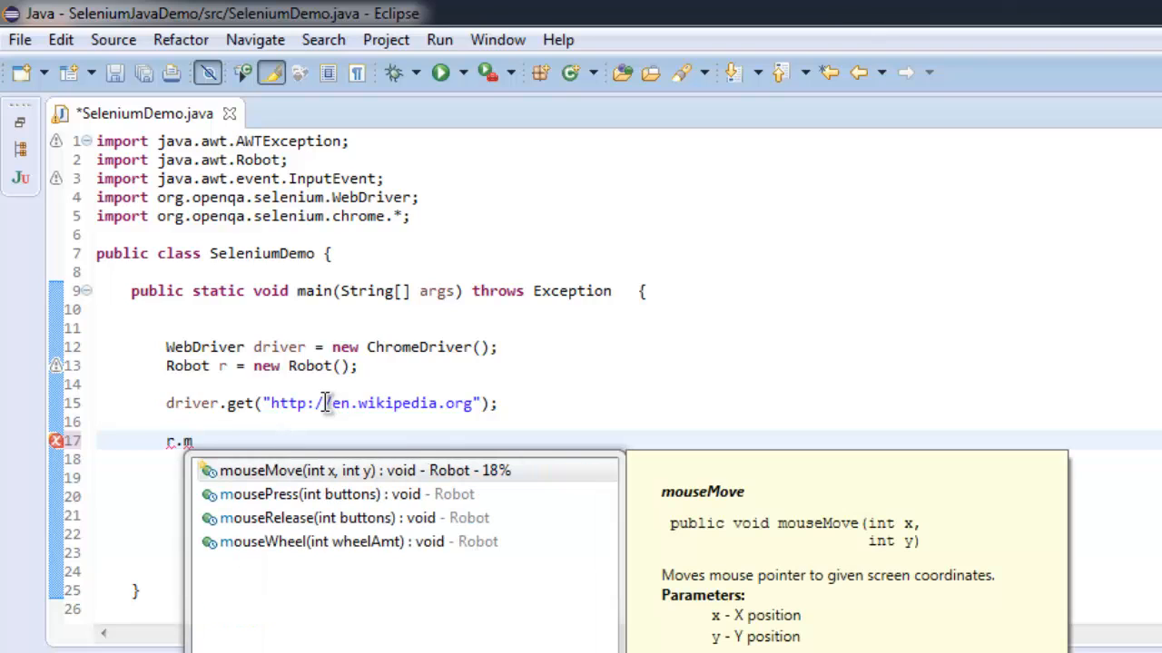
{"action": "left_click", "coordinate": [296, 495]}
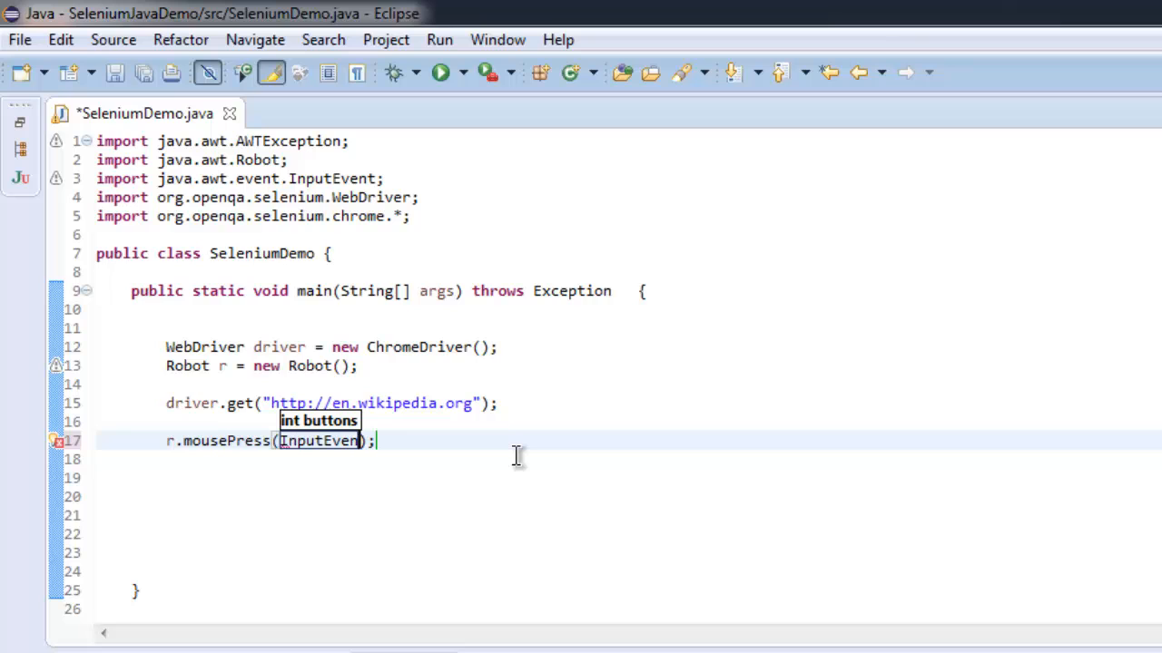
{"action": "type", "text": ".B"}
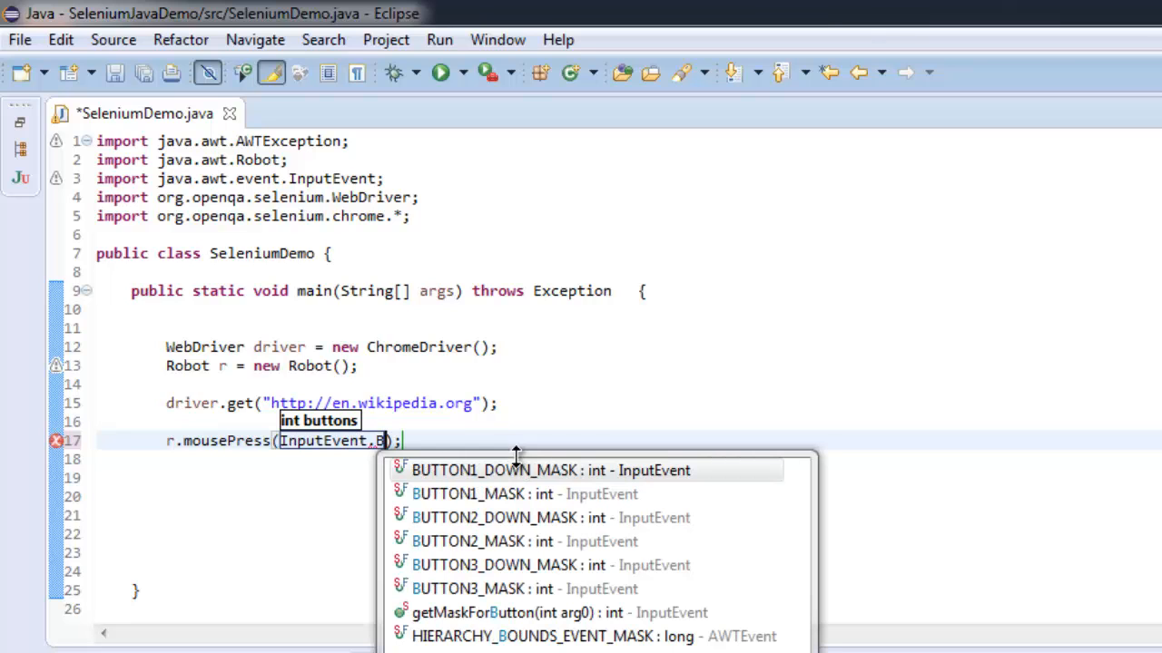
{"action": "mouse_move", "coordinate": [492, 592]}
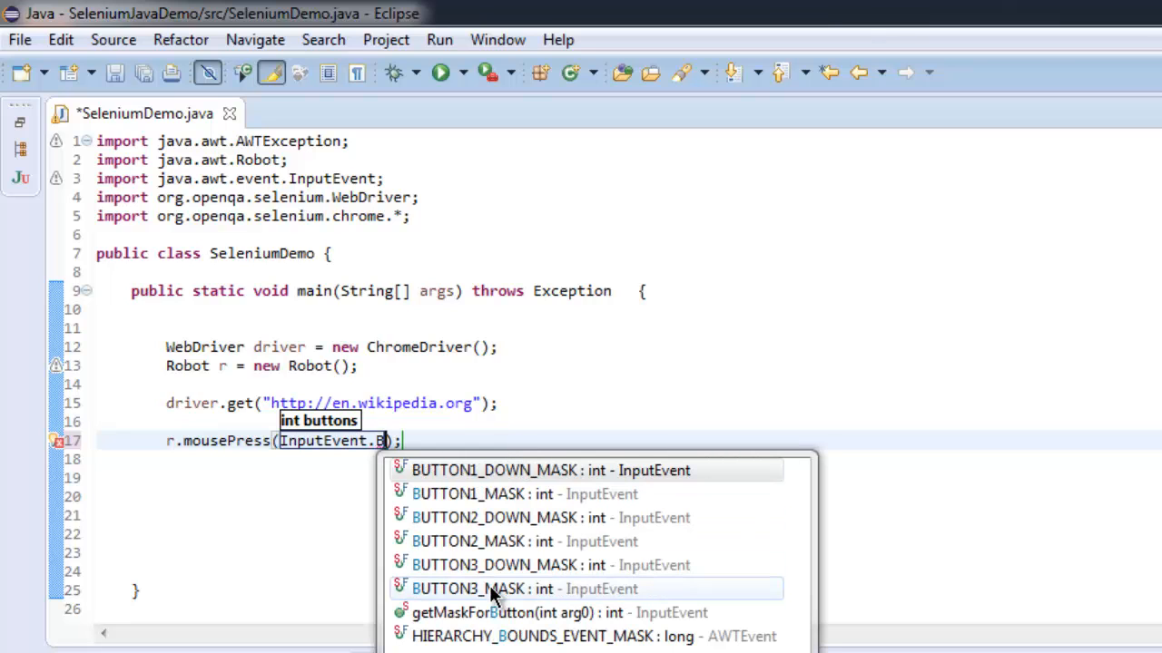
{"action": "double_click", "coordinate": [490, 588]}
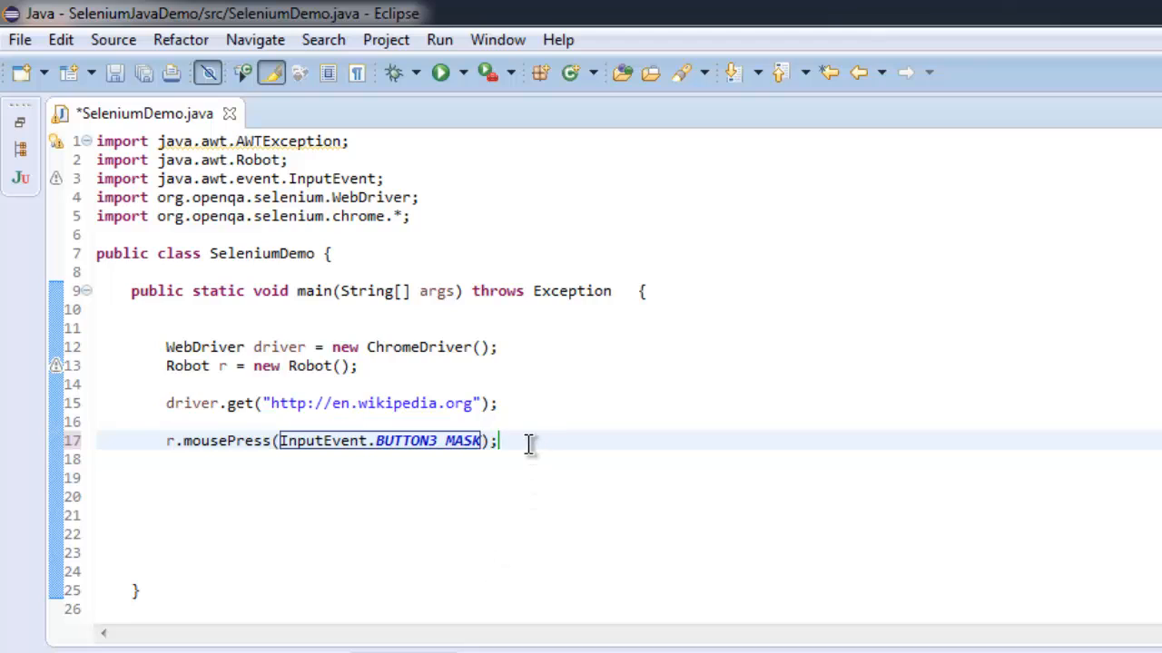
- Write r.mouseRelease(InputEvent.BUTTON3_MASK); on the next line and save
{"action": "type", "text": "R."}
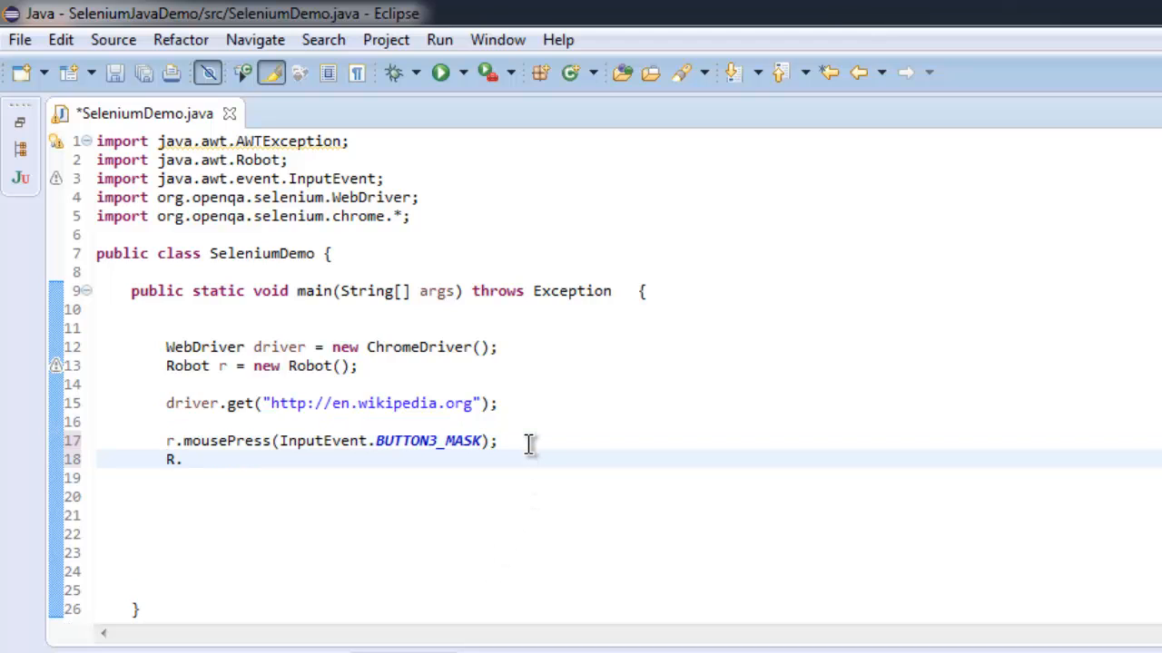
{"action": "type", "text": "."}
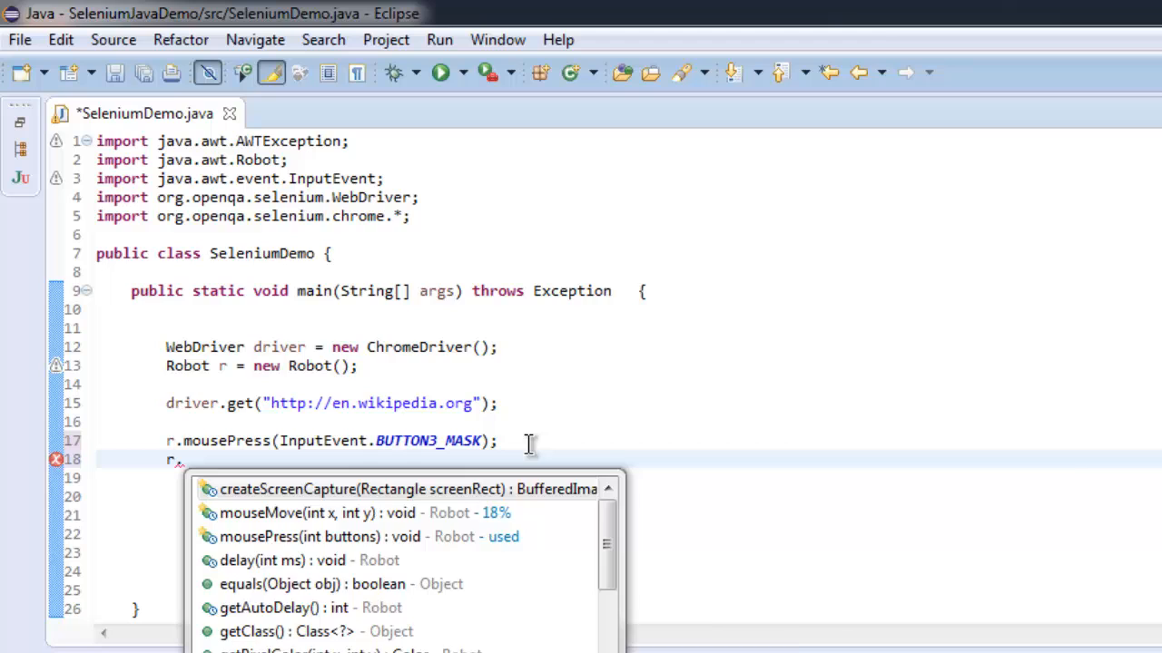
{"action": "type", "text": "mouseRelease(I);"}
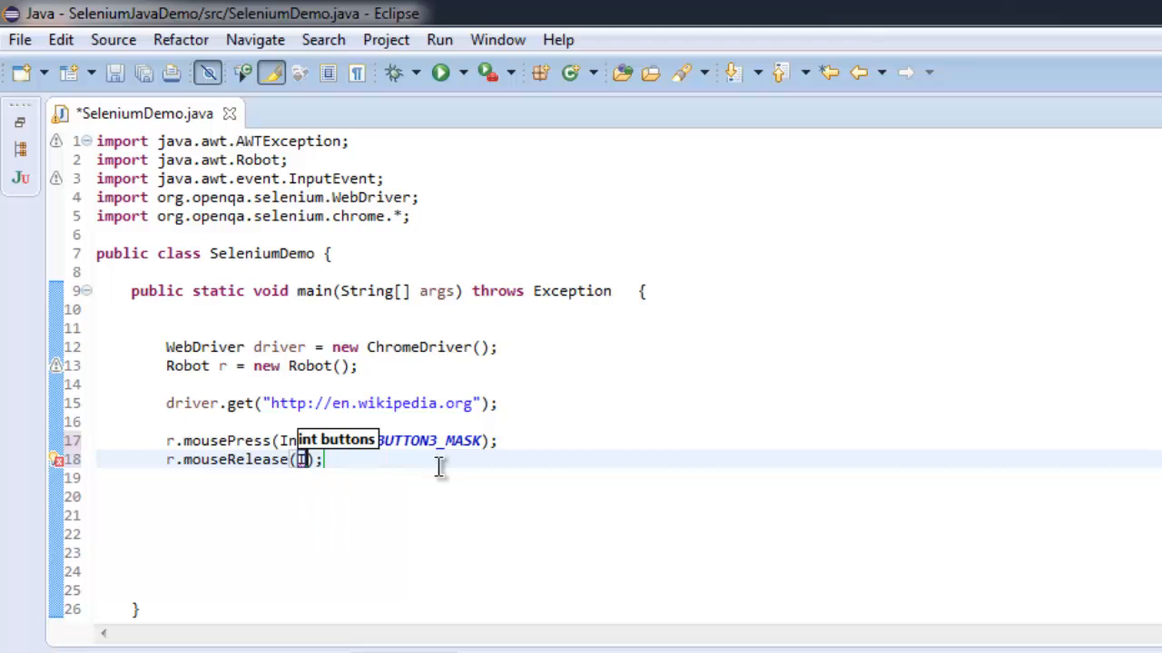
{"action": "type", "text": "InputEvent"}
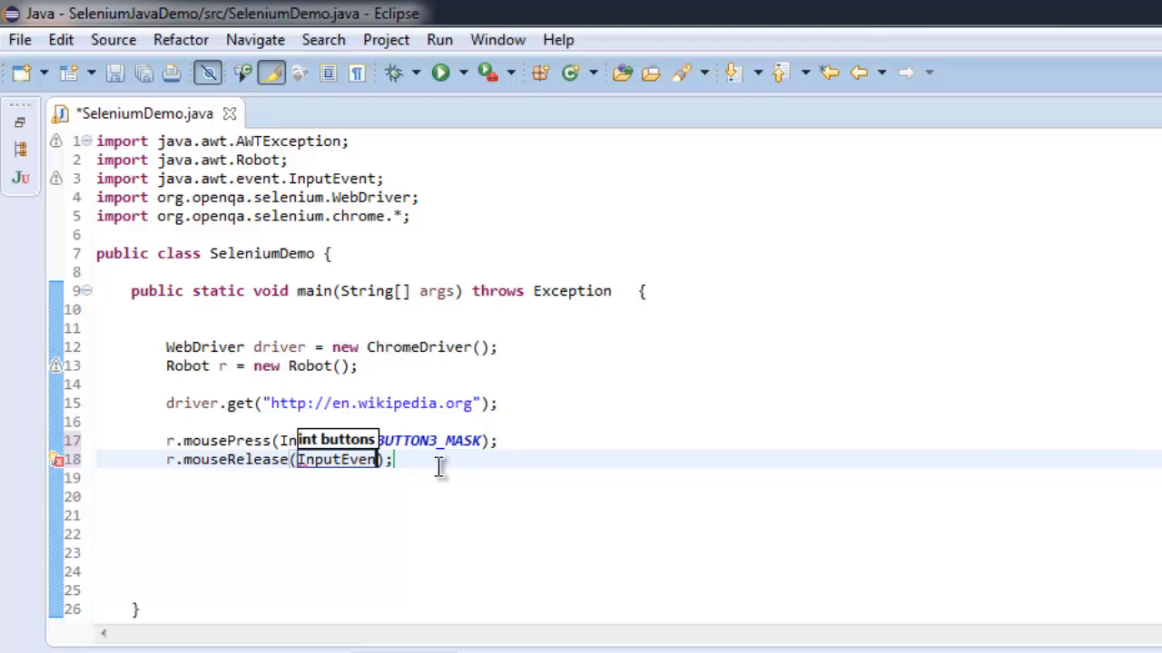
{"action": "type", "text": ".BUTTON3_MASK"}
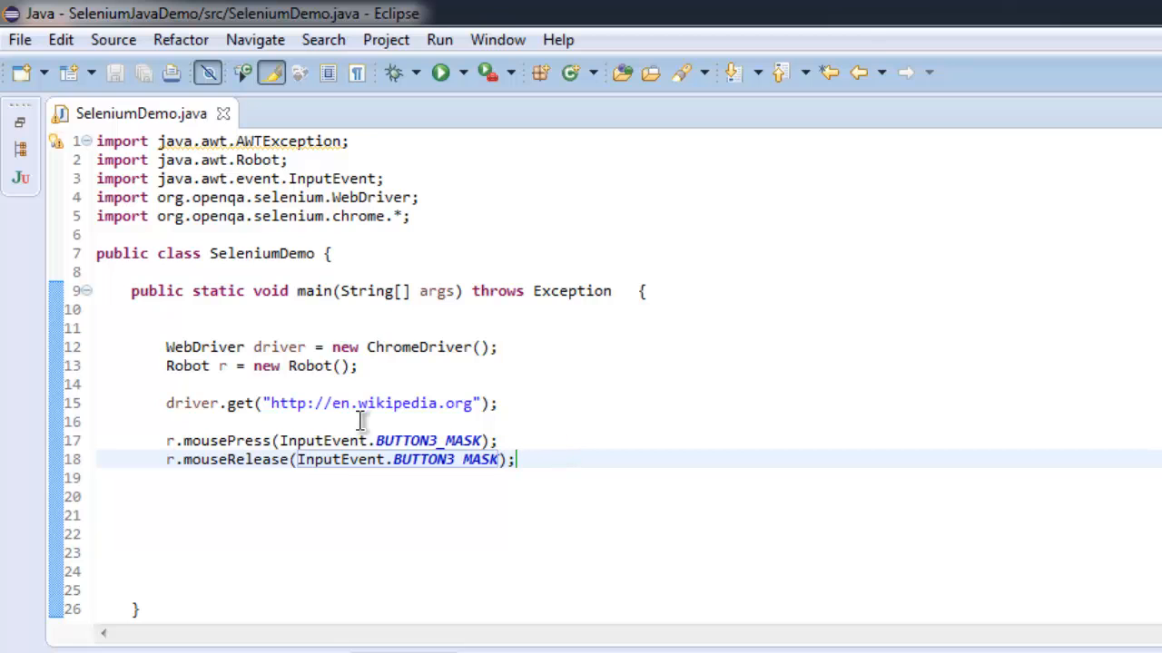
- Run the SeleniumDemo program from the Run menu
{"action": "left_click", "coordinate": [439, 39]}
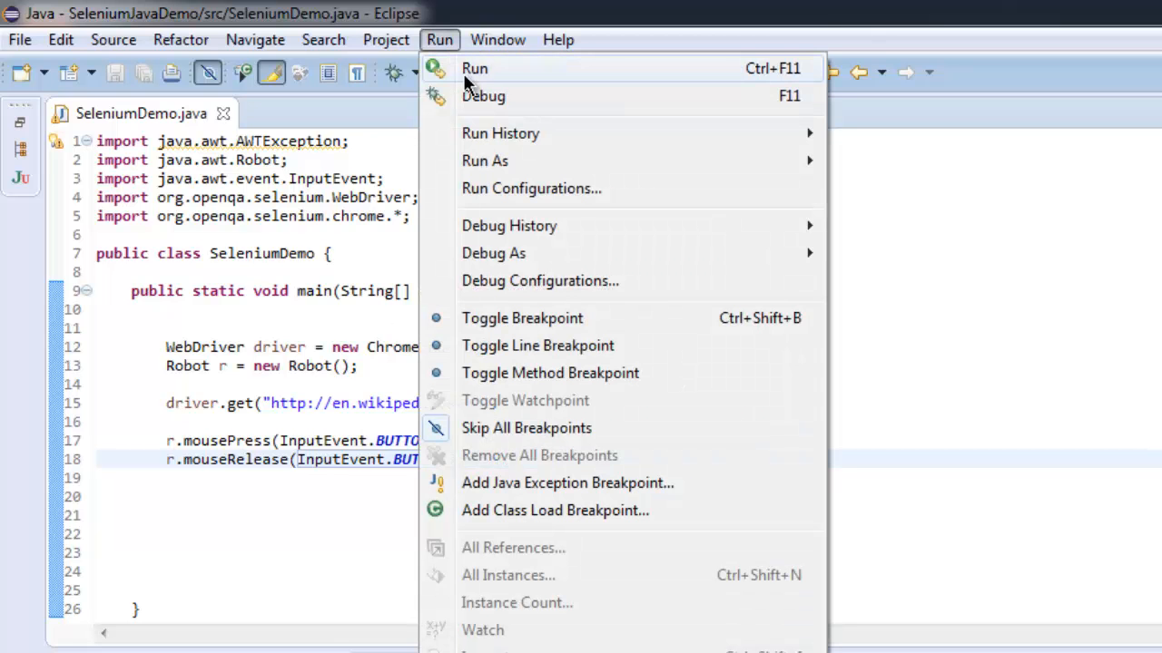
{"action": "left_click", "coordinate": [475, 69]}
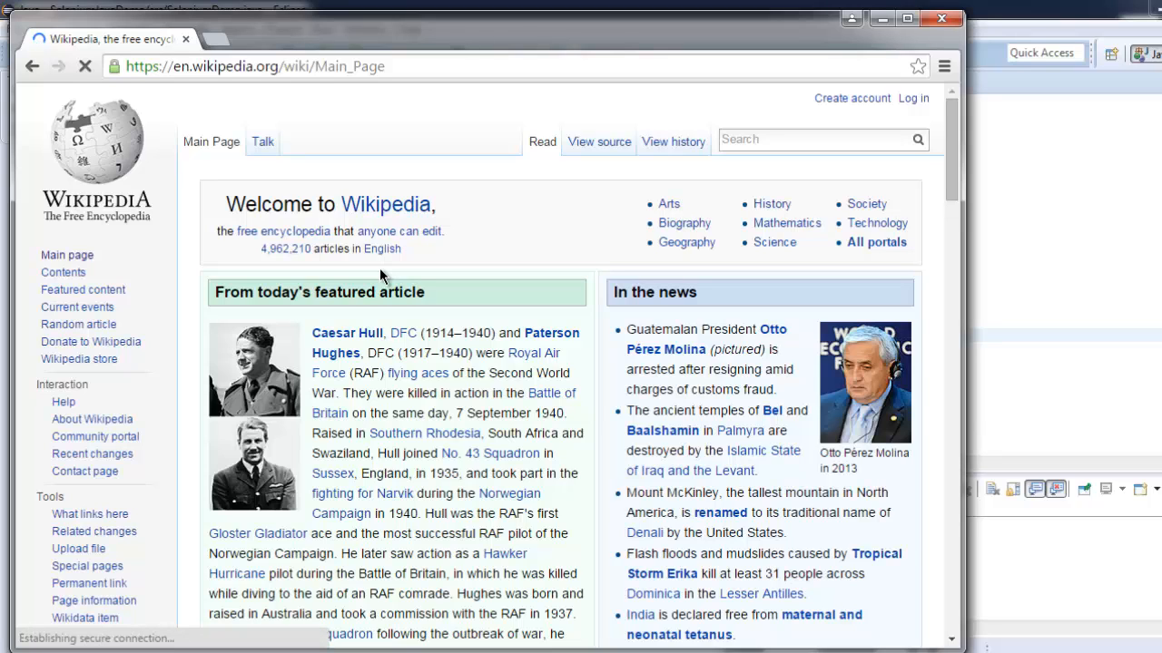
- The right-click context menu appears over the loaded Wikipedia main page in Chrome
{"action": "right_click", "coordinate": [381, 275]}
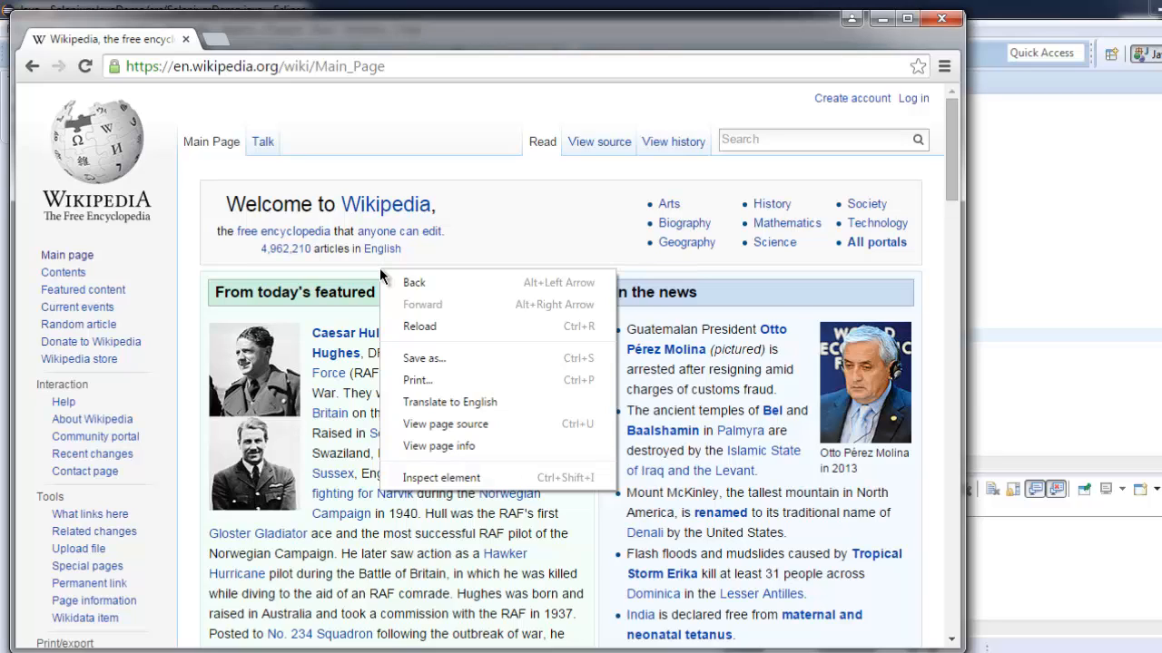
{"action": "mouse_move", "coordinate": [448, 446]}
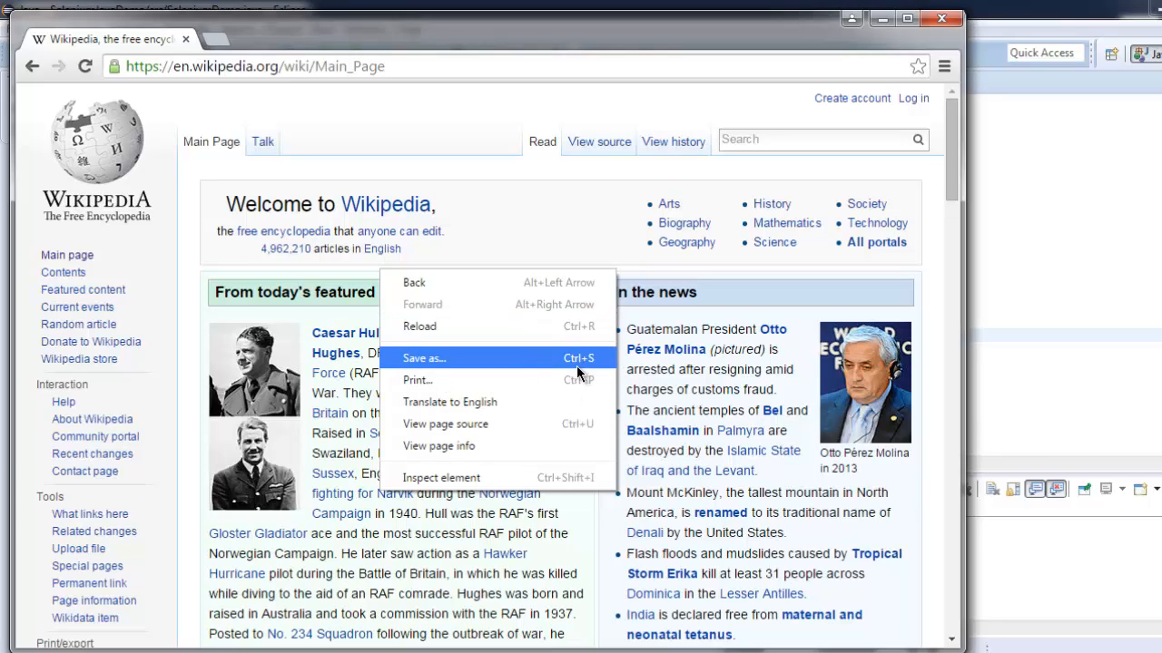
{"action": "mouse_move", "coordinate": [487, 247]}
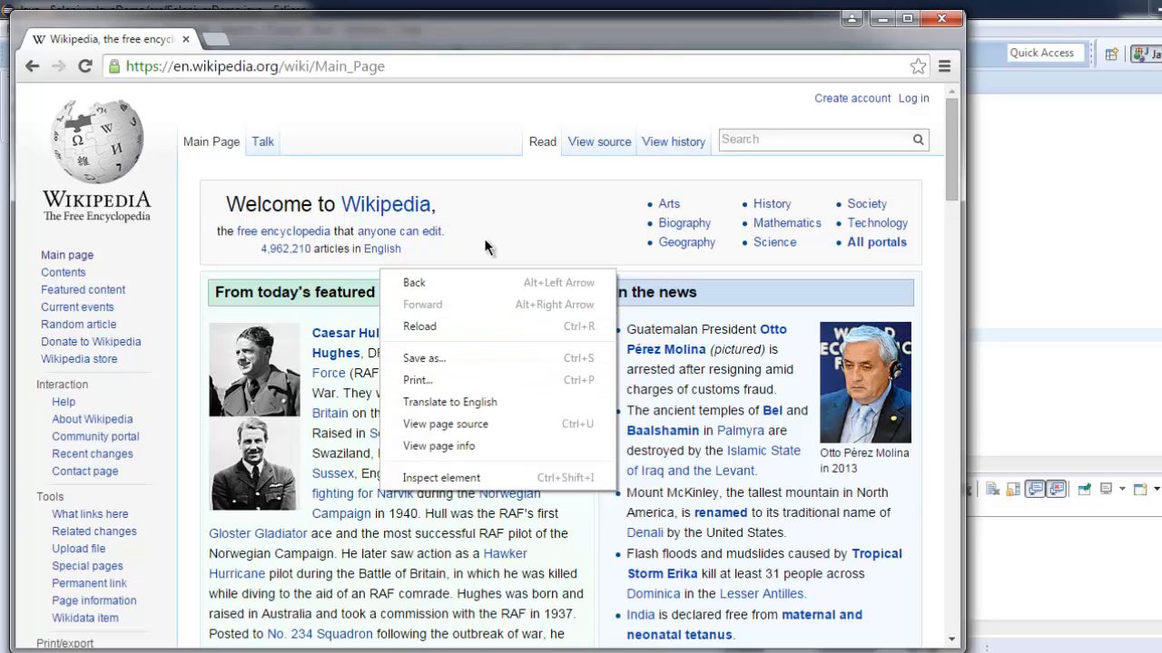
{"action": "mouse_move", "coordinate": [960, 45]}
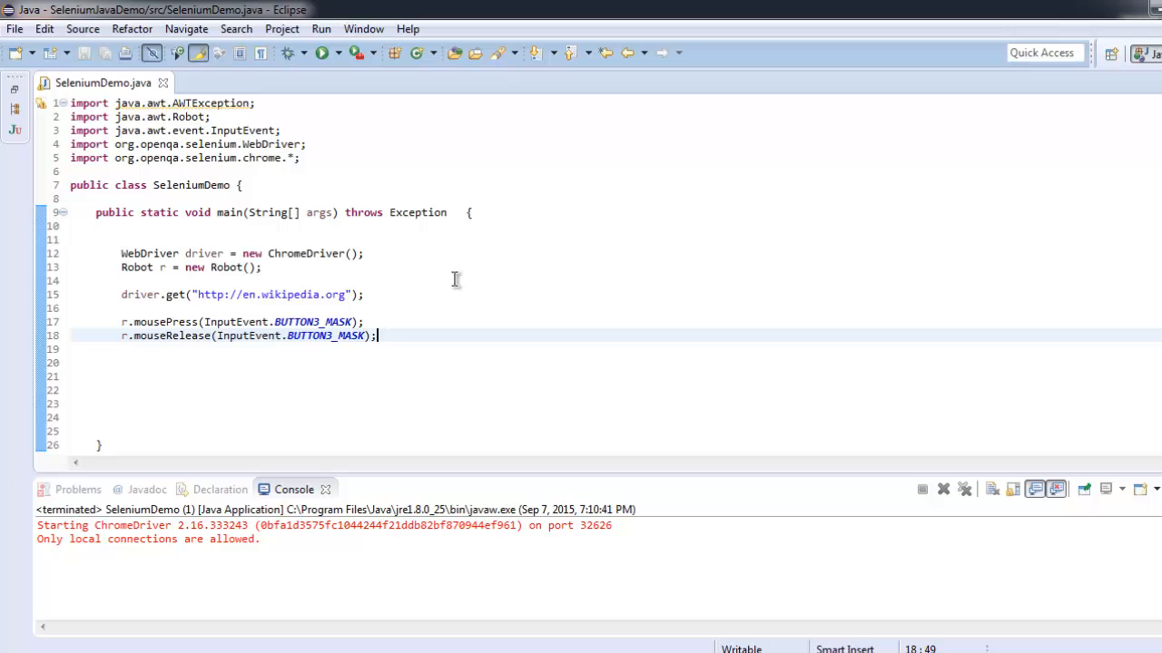
{"action": "mouse_move", "coordinate": [406, 384]}
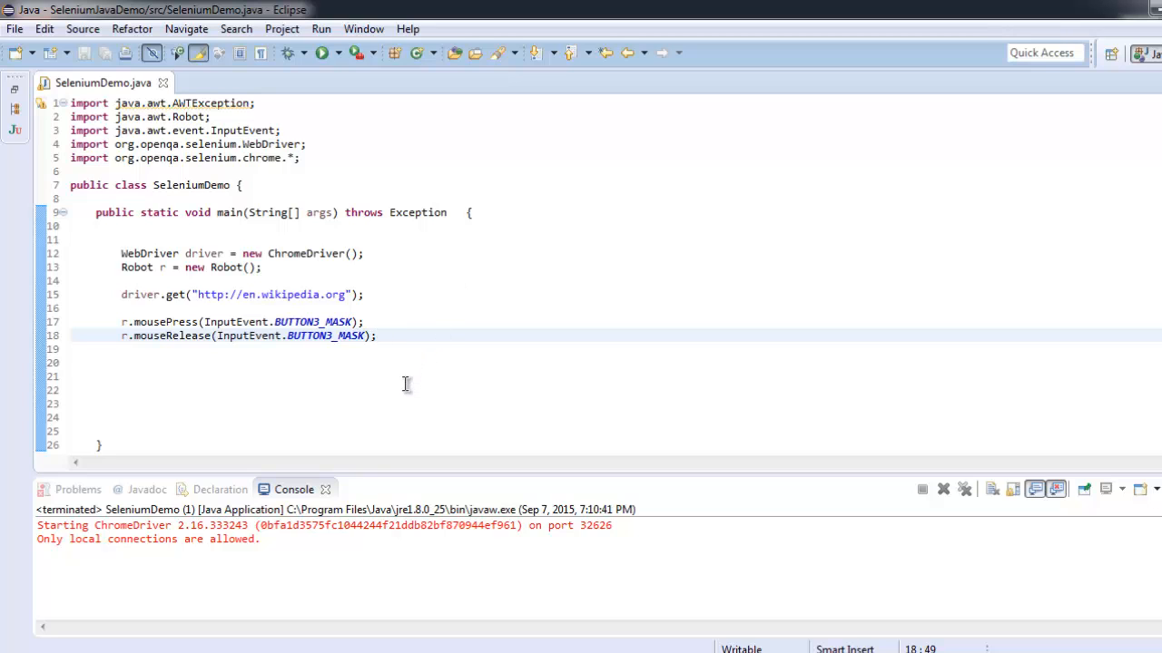